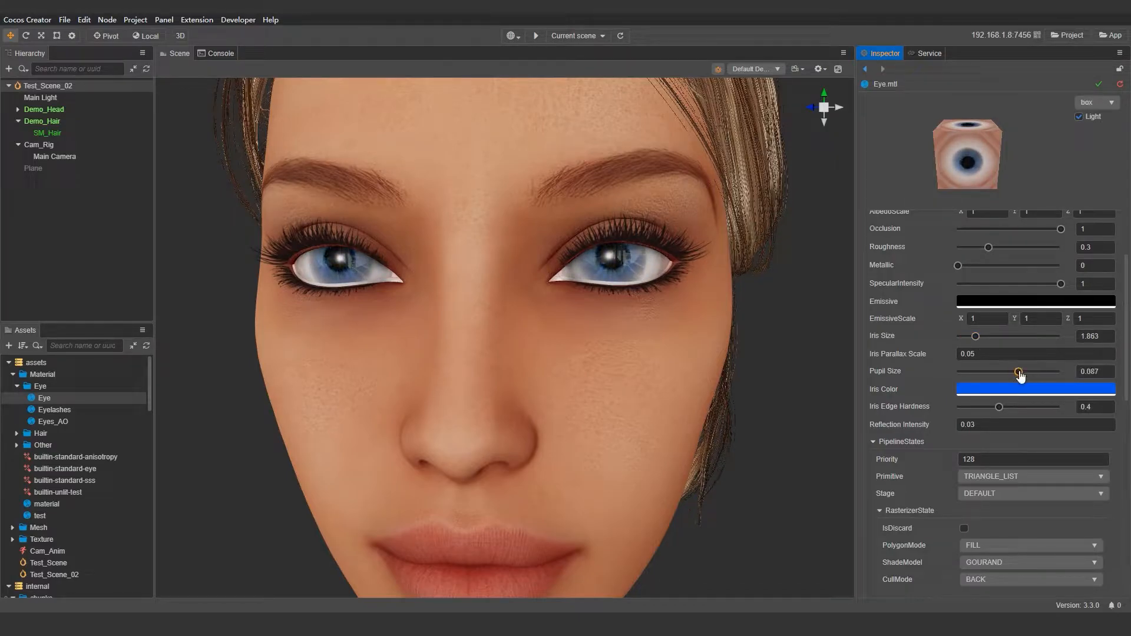
Adjust the Eye material's pupil size to 0.087 alongside iris size 1.863 and reflection 0.03
{"action": "left_click", "coordinate": [1034, 389]}
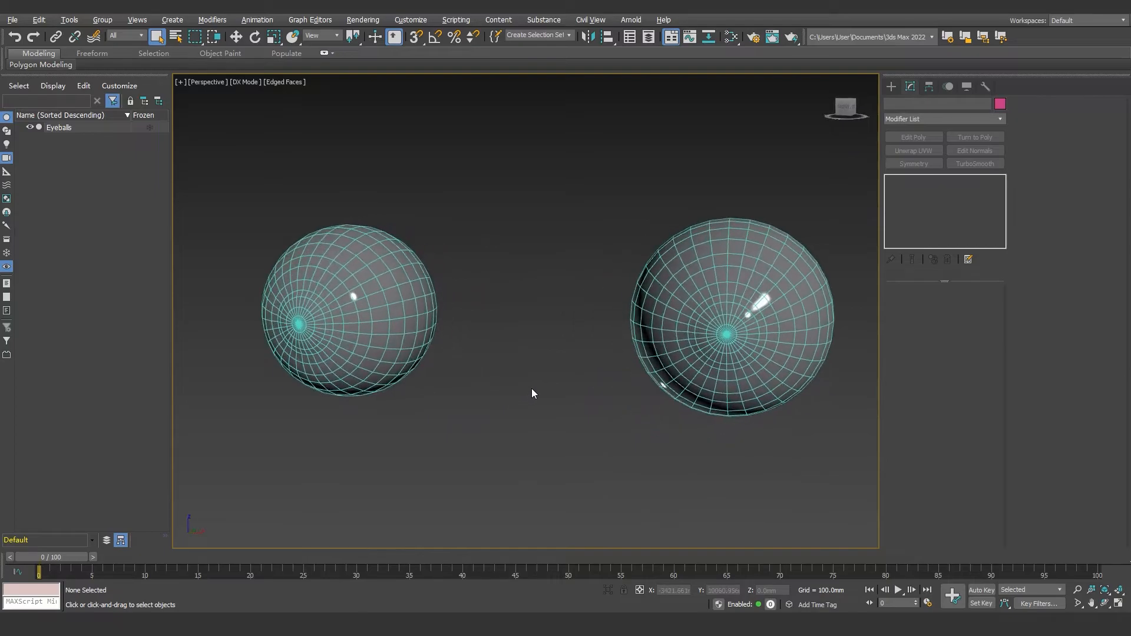
Give the Eyeballs mesh an Unwrap UVW modifier with face-level UV editing active
{"action": "left_click", "coordinate": [911, 151]}
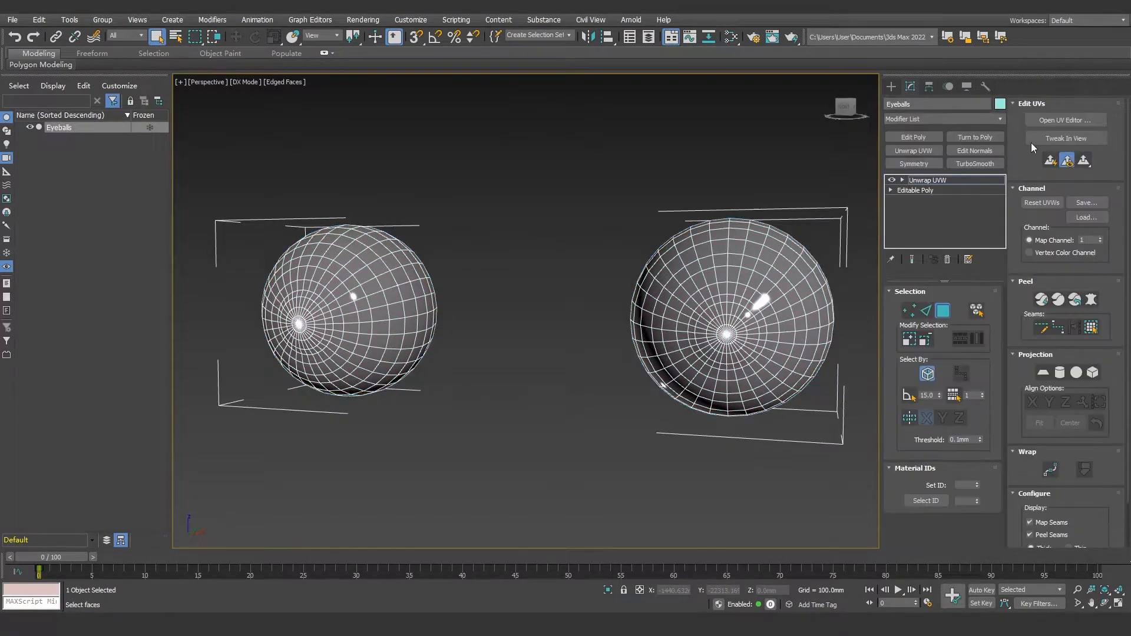
{"action": "left_click", "coordinate": [1063, 120]}
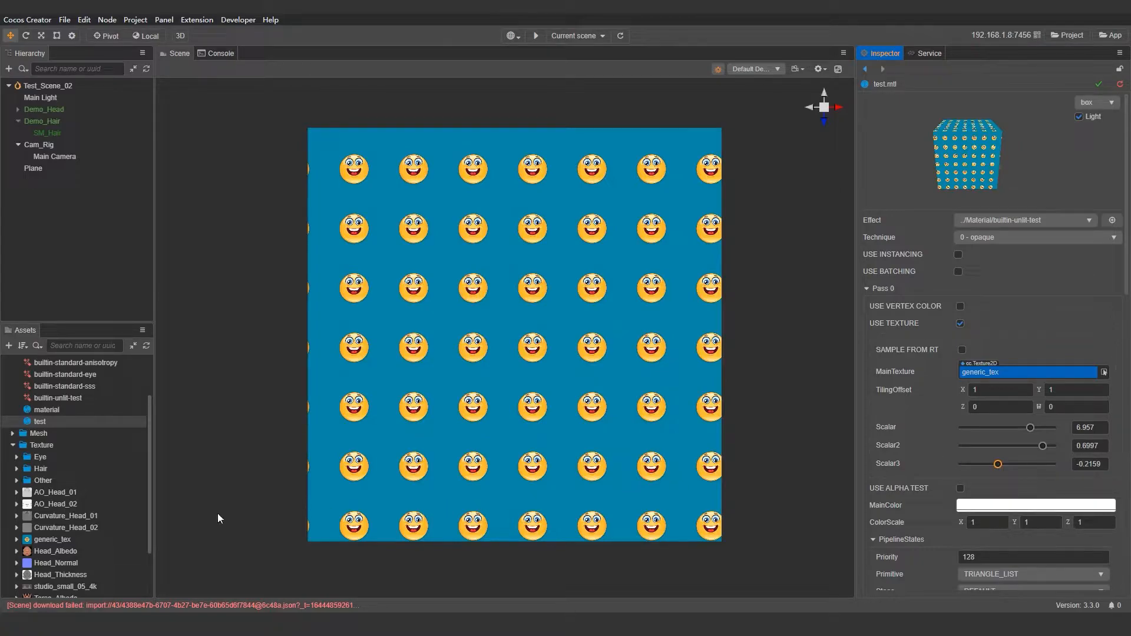
Set generic_tex Wrap Mode S and T to clamp-to-edge so a single emoji shows
{"action": "left_click", "coordinate": [51, 539]}
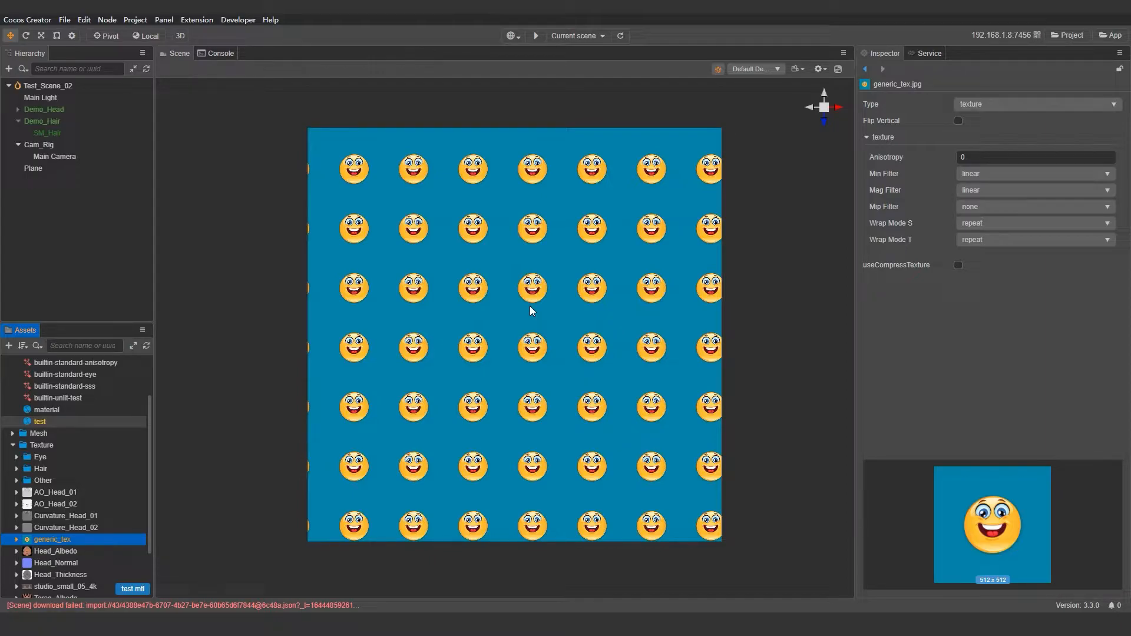
{"action": "left_click", "coordinate": [1034, 223]}
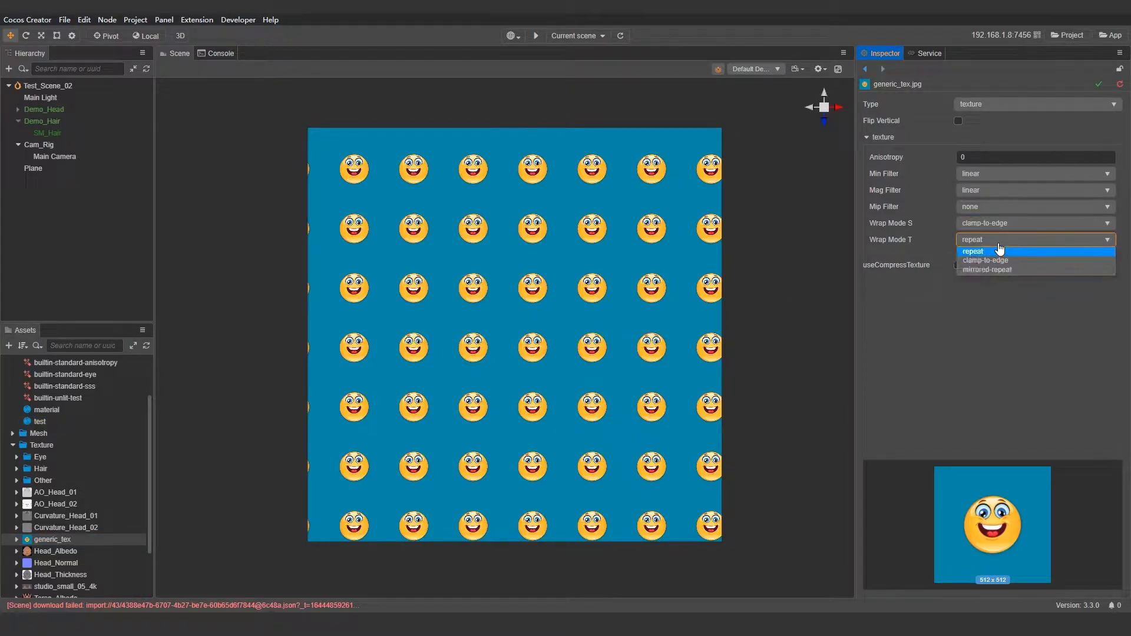
{"action": "left_click", "coordinate": [985, 259]}
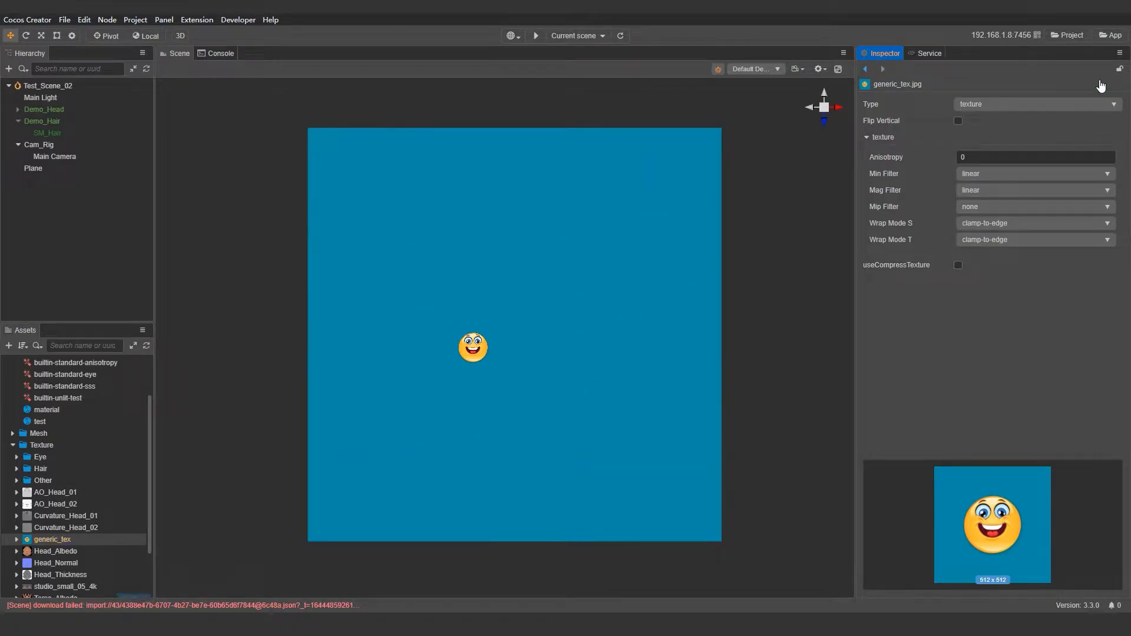
{"action": "left_click", "coordinate": [40, 421]}
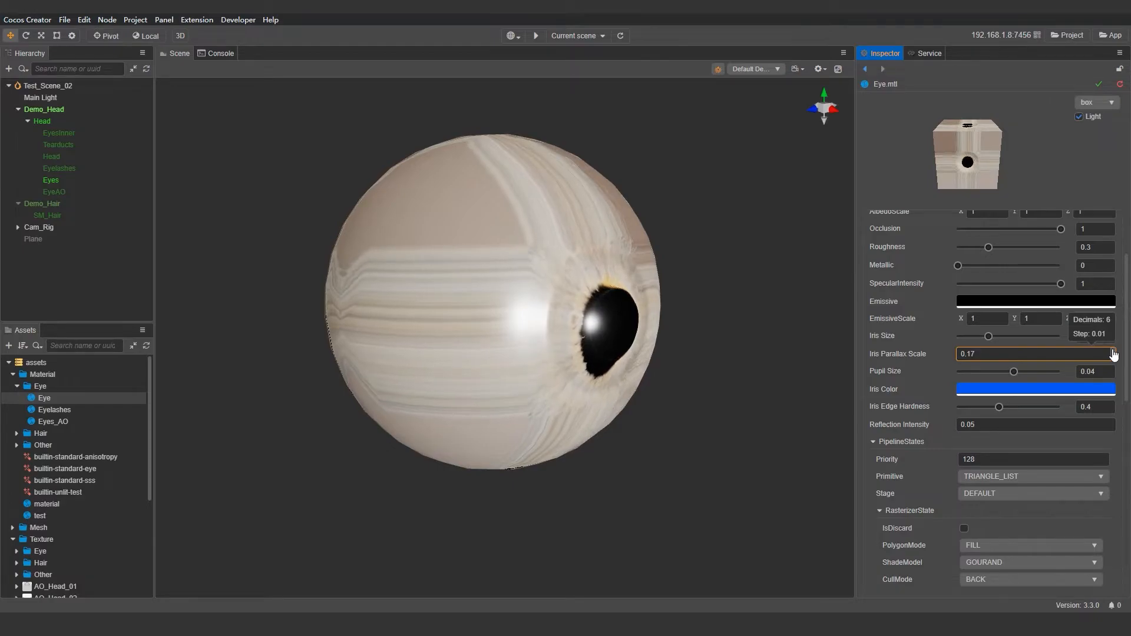
Step the Eye material's Iris Parallax Scale down to 0.13 for a rounder pupil
{"action": "left_click", "coordinate": [1113, 357]}
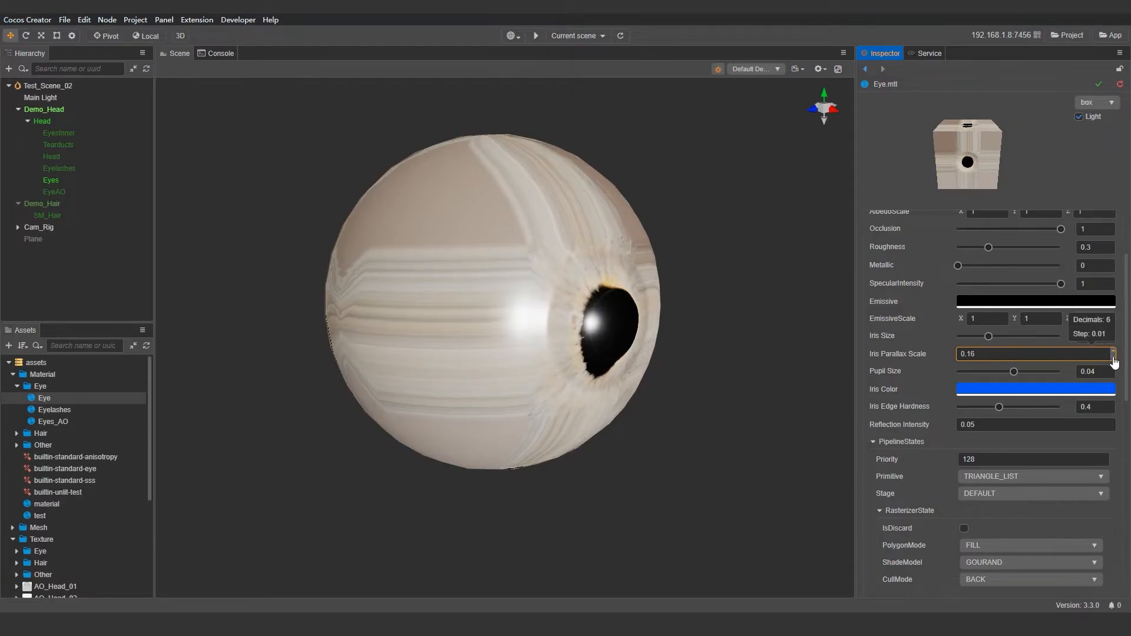
{"action": "left_click", "coordinate": [1113, 357]}
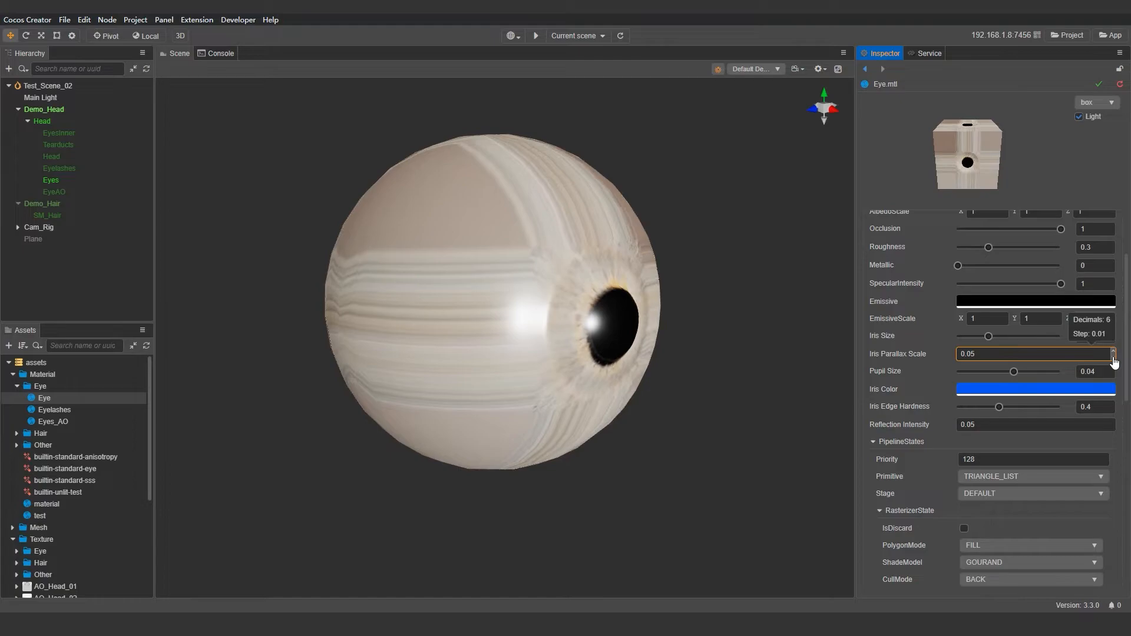
{"action": "left_click", "coordinate": [1113, 356]}
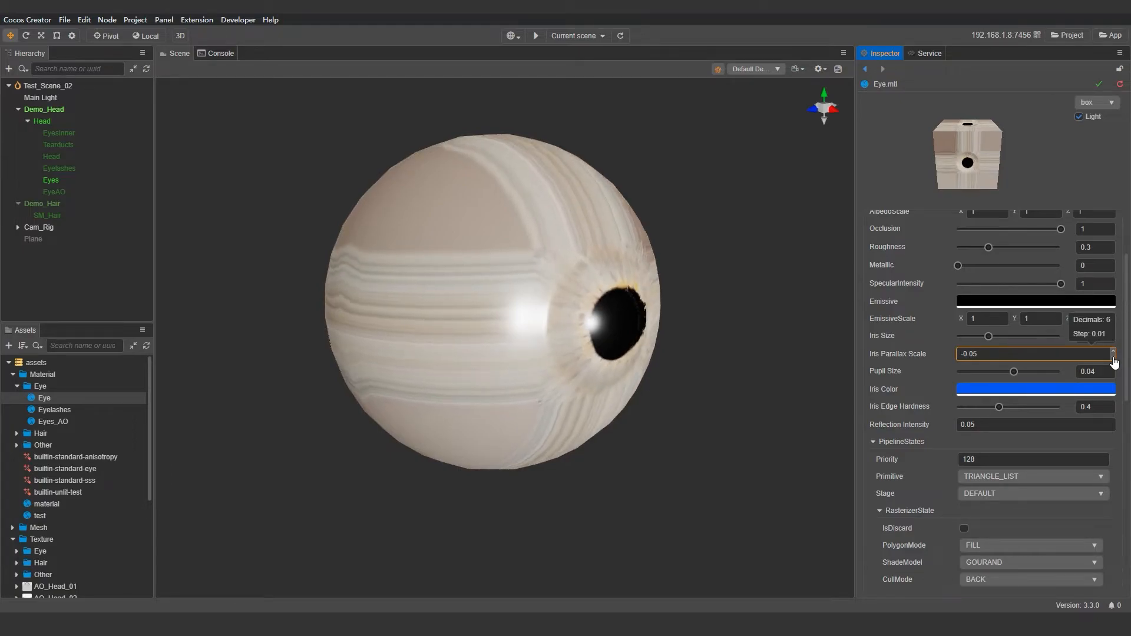
{"action": "left_click", "coordinate": [1113, 351]}
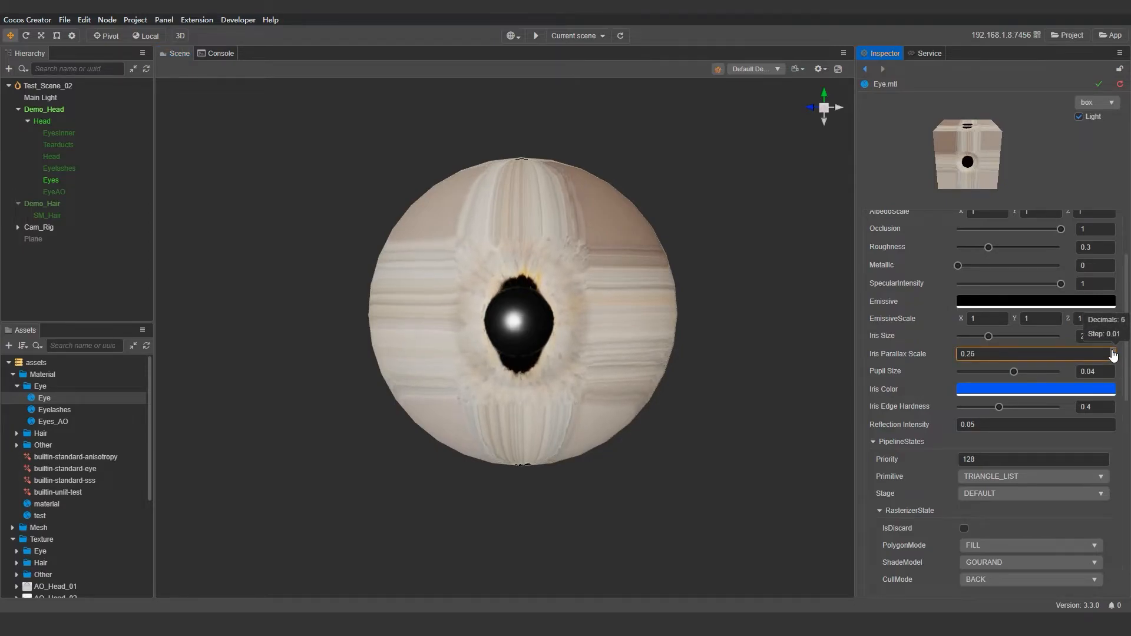
{"action": "left_click", "coordinate": [1113, 352]}
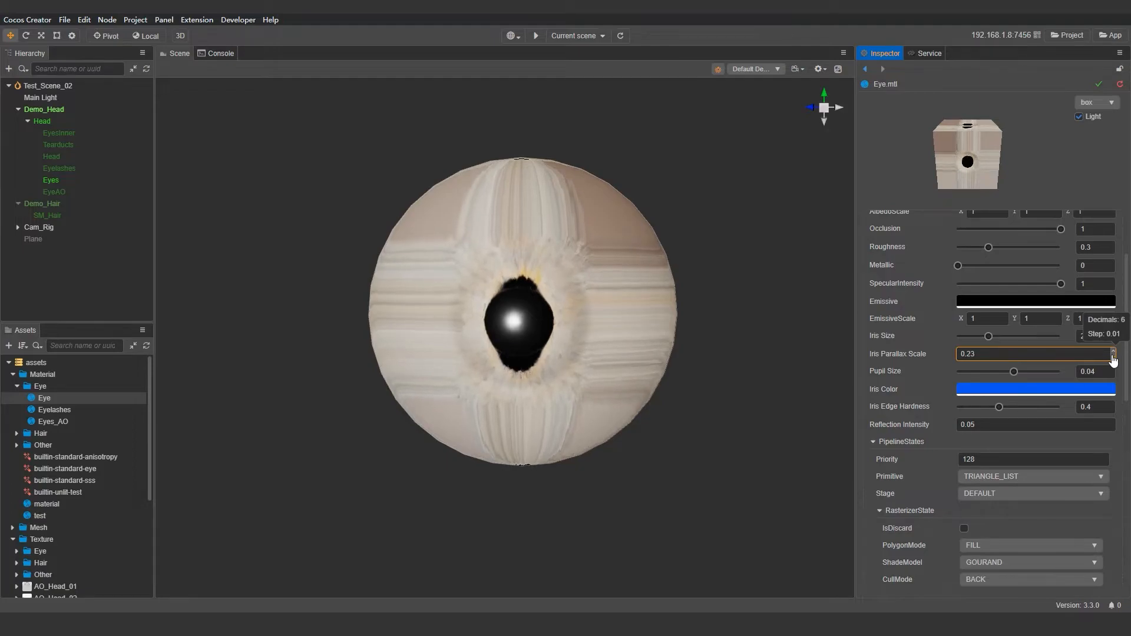
{"action": "left_click", "coordinate": [1113, 356]}
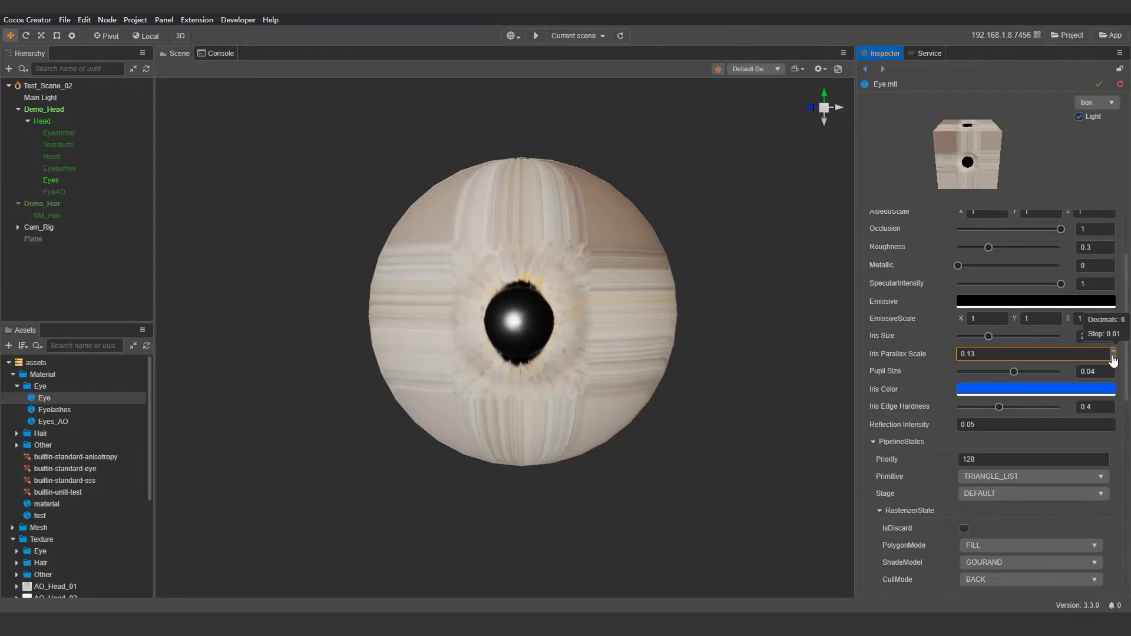
{"action": "left_click", "coordinate": [1113, 356]}
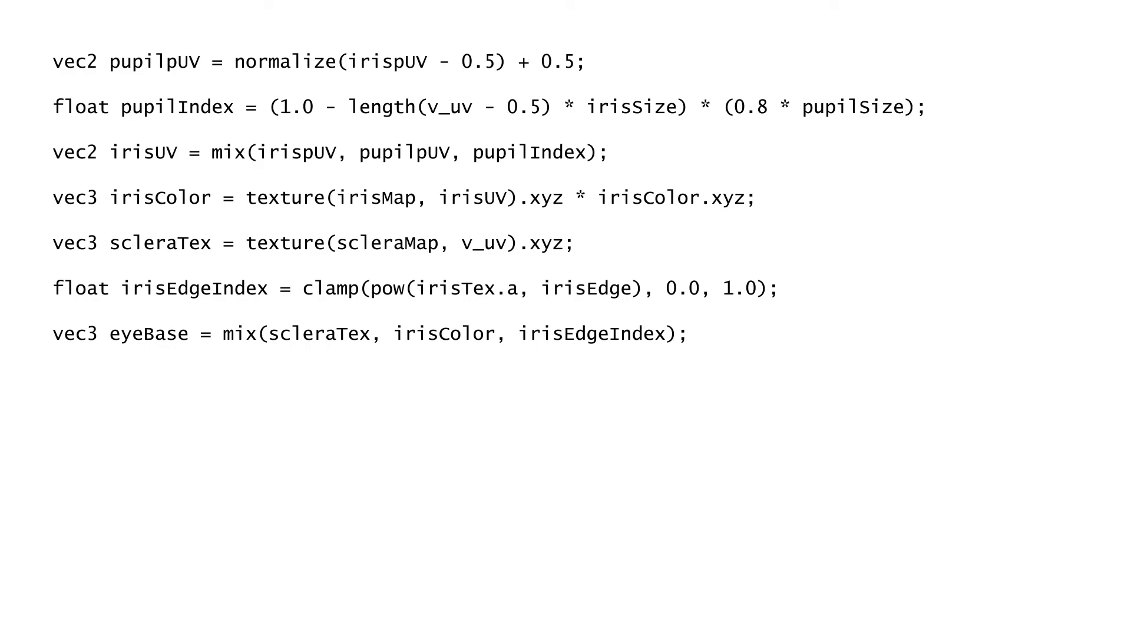
Add 'vec3 reflUV = reflect(normalize(-viewWorld.xyz), normalize(v_normal));' to the shader code
{"action": "type", "text": "vec3 reflUV = reflect(normalize(-viewWorld.xyz), normalize(v_normal));"}
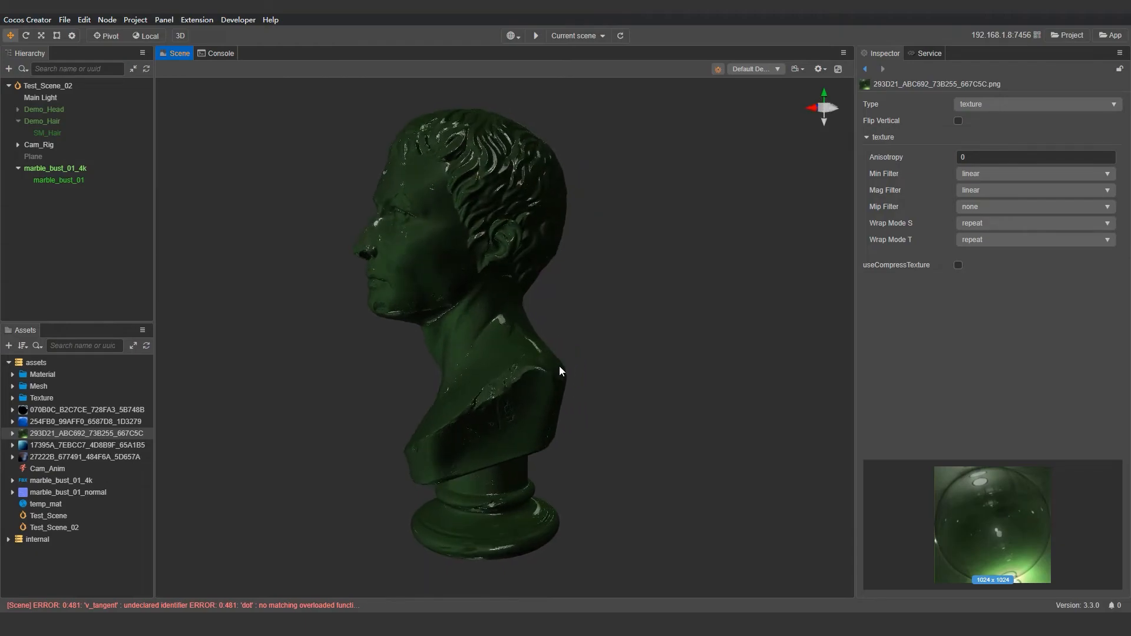
Preview the green and then the blue matcap texture on the marble bust
{"action": "left_click", "coordinate": [81, 445]}
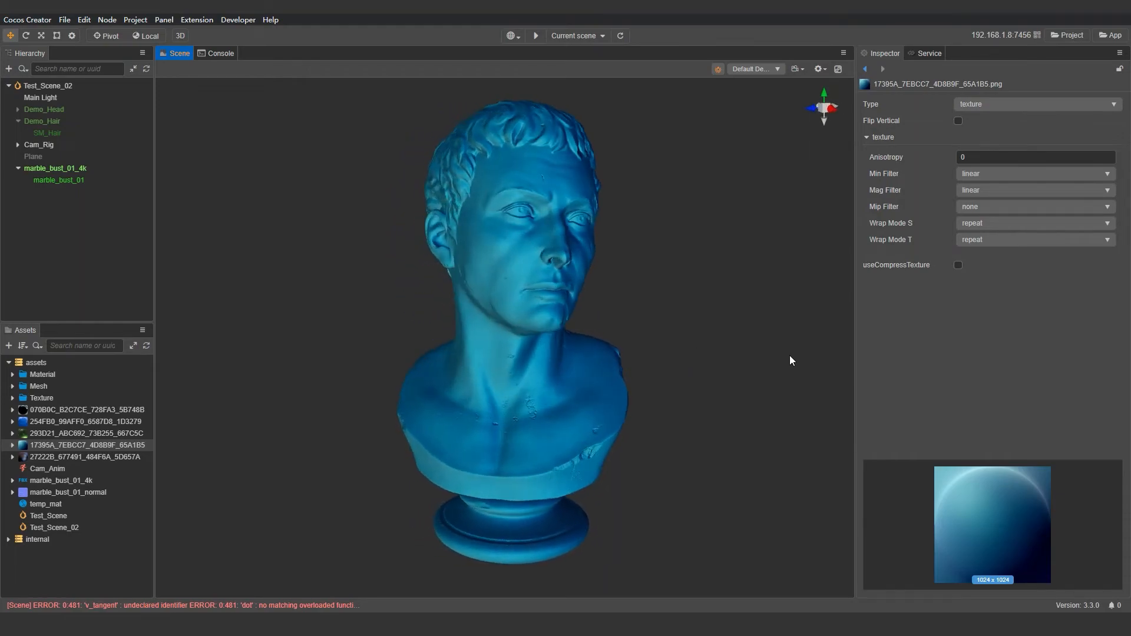
{"action": "left_click", "coordinate": [85, 457]}
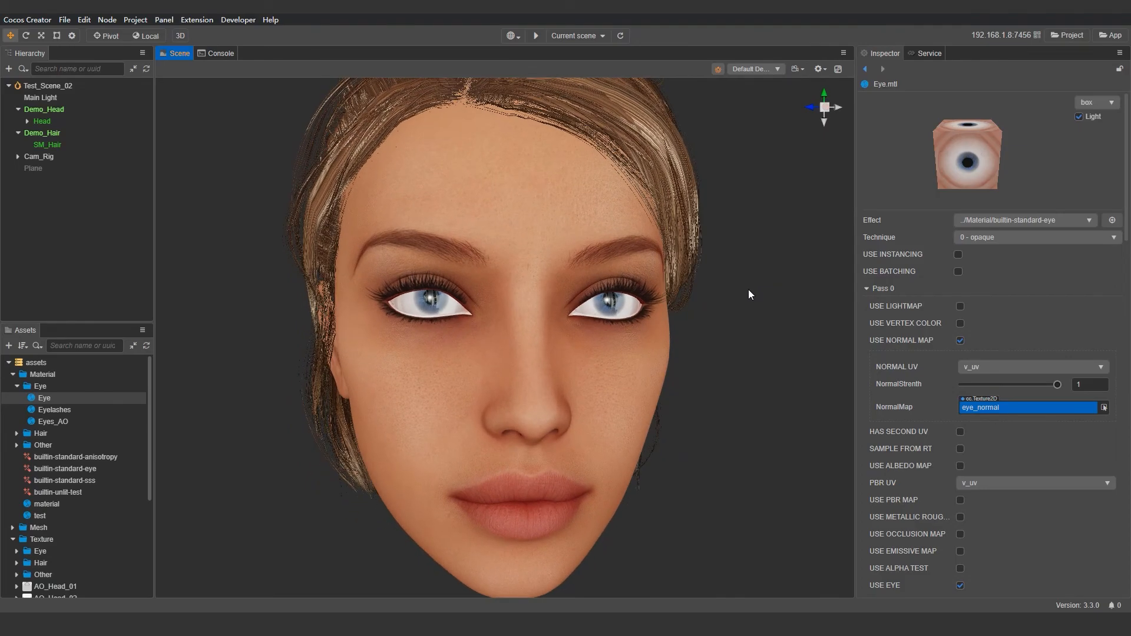
{"action": "scroll", "scroll_direction": "down", "scroll_amount": 3}
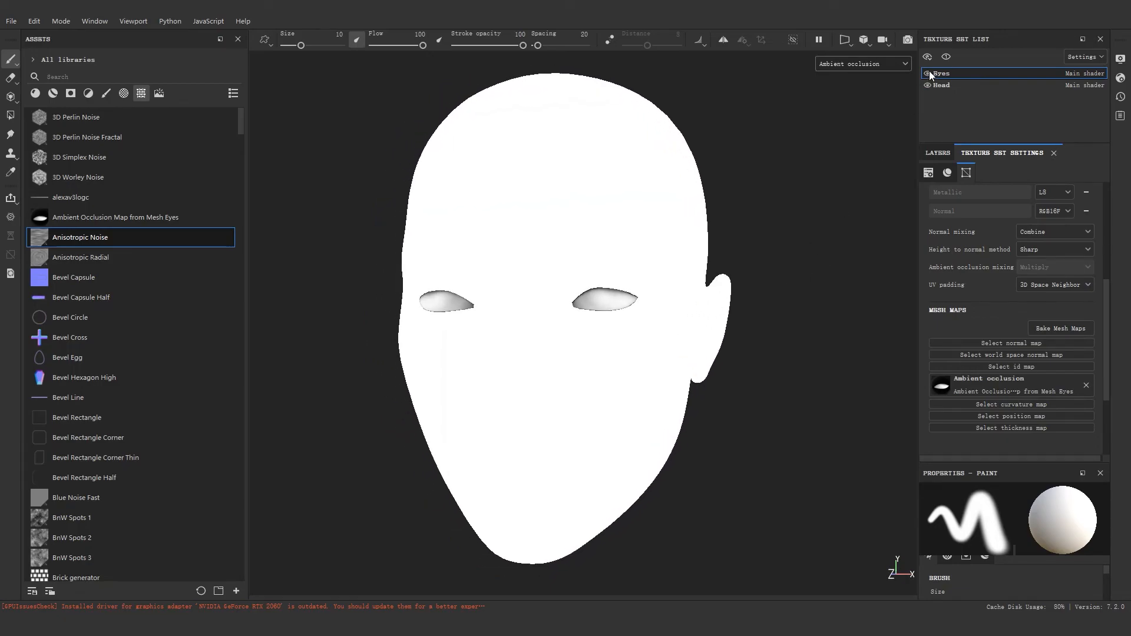
Pick the Eyes texture set in Substance Painter, then unwrap Eye_L_AO in 3ds Max
{"action": "left_click", "coordinate": [930, 85]}
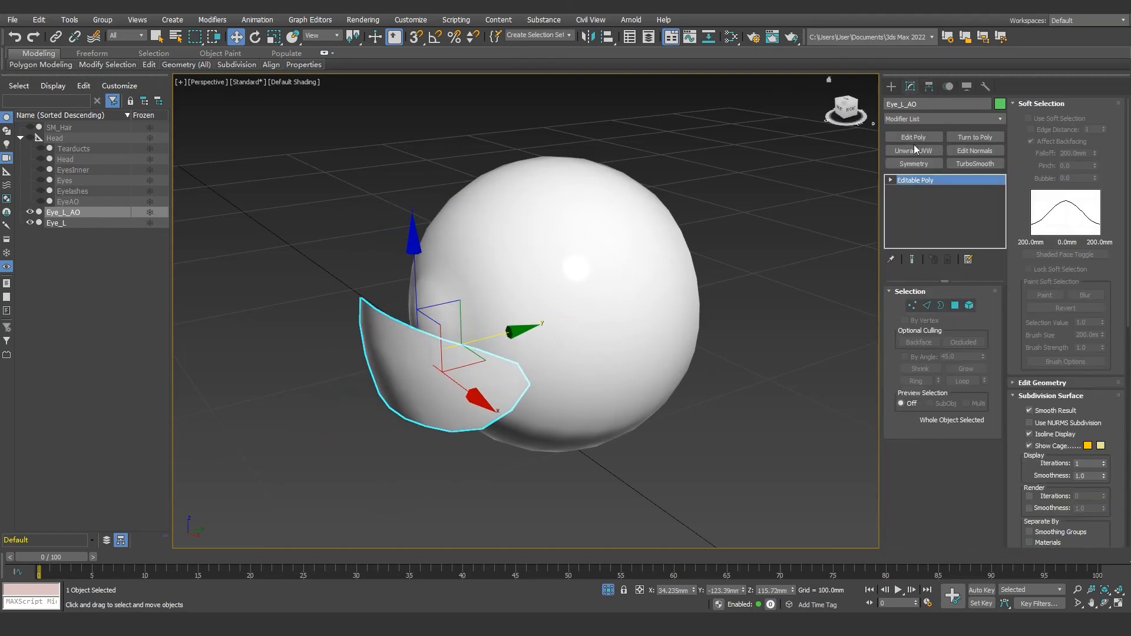
{"action": "left_click", "coordinate": [912, 150]}
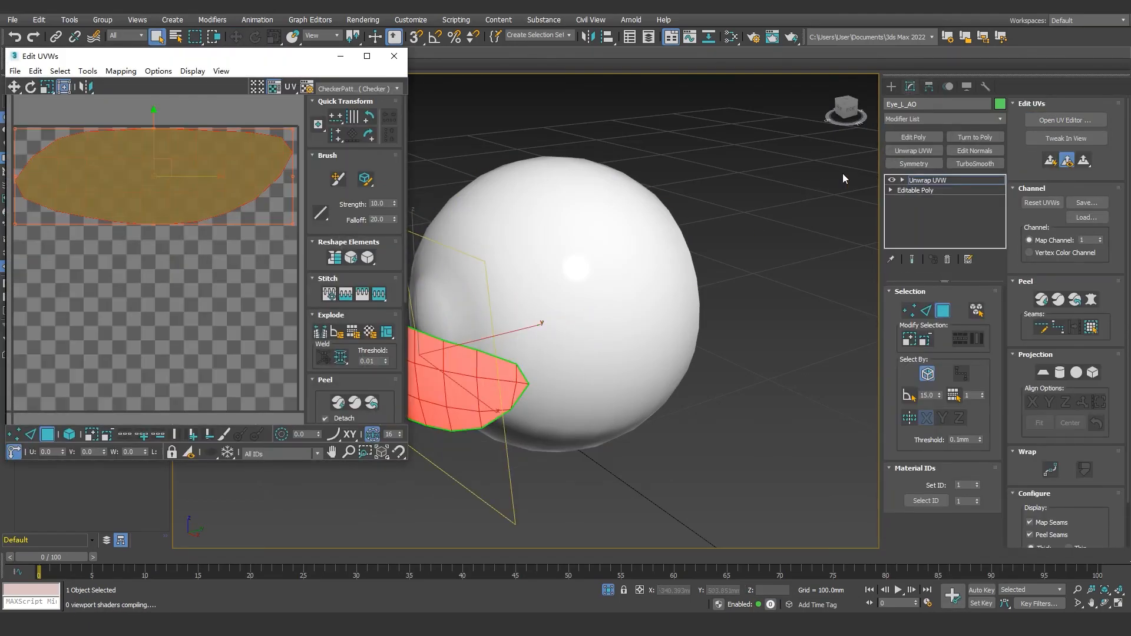